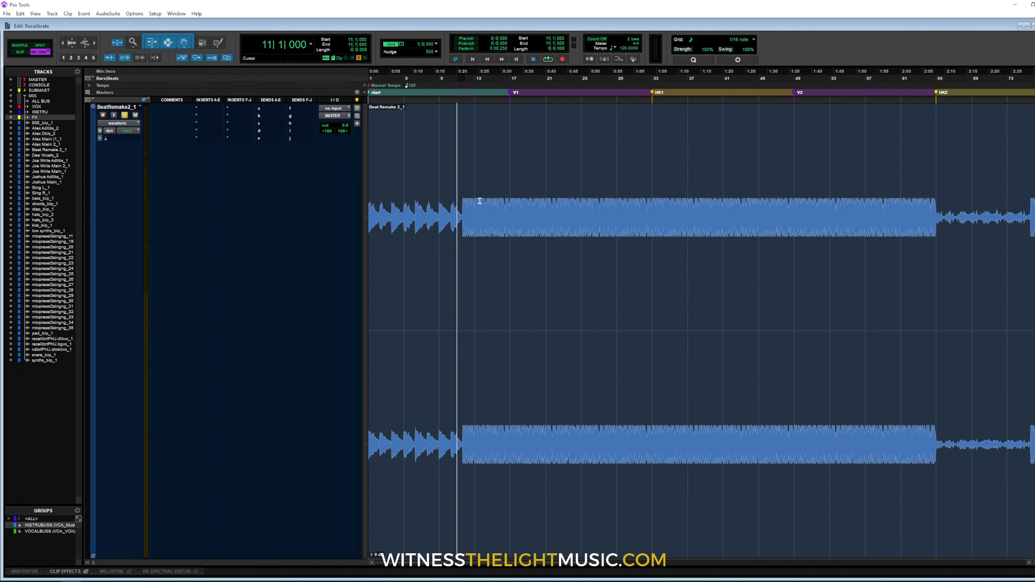
Select the beat from bar 9 to the V1 marker and set tempo to 90 BPM.
drag(459, 199, 936, 232)
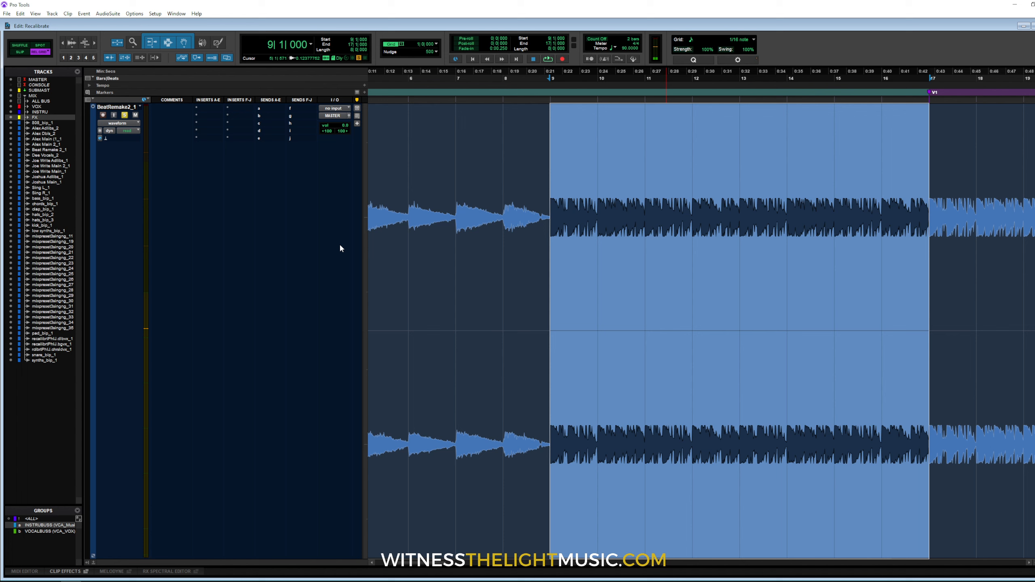
Insert Antares Auto-Key on the Beat Remake 2 track to detect the C#m key.
click(196, 109)
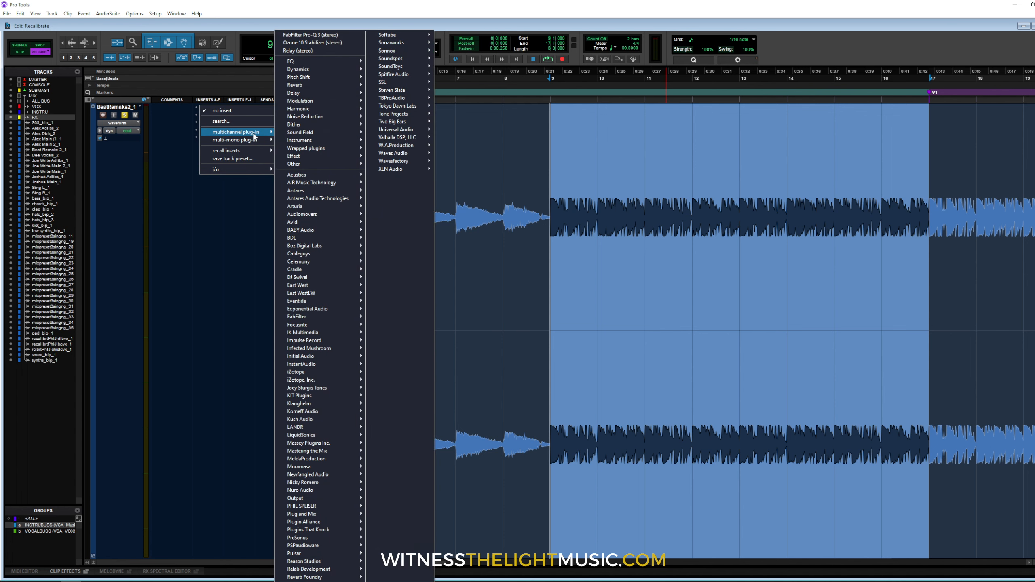
mouse_move(317, 230)
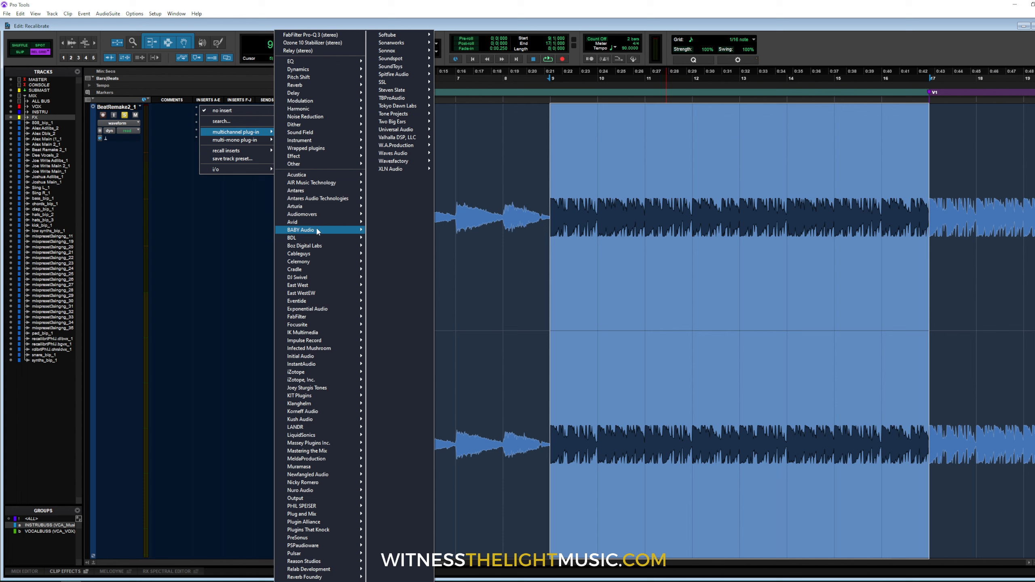
mouse_move(304, 191)
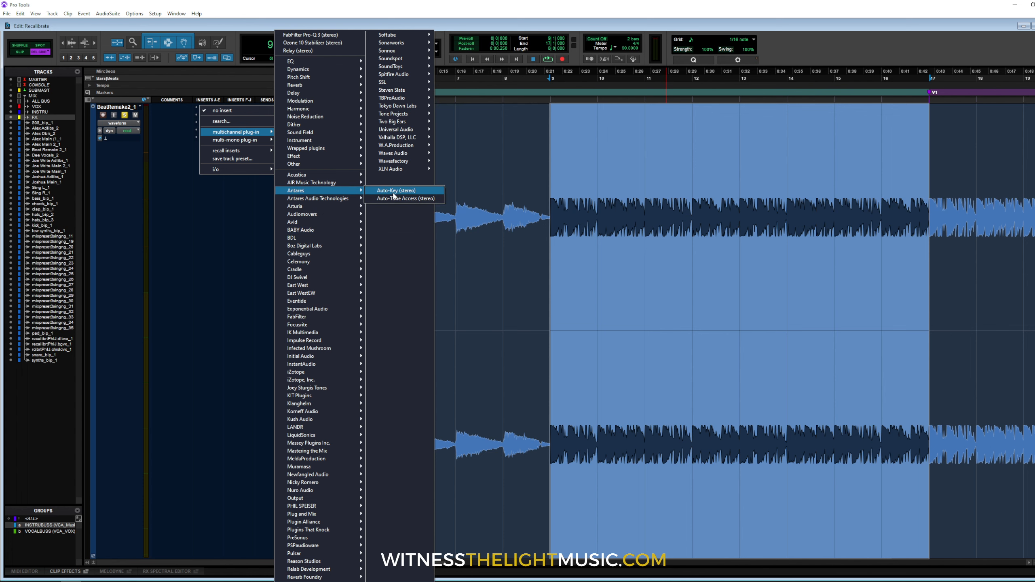
click(395, 190)
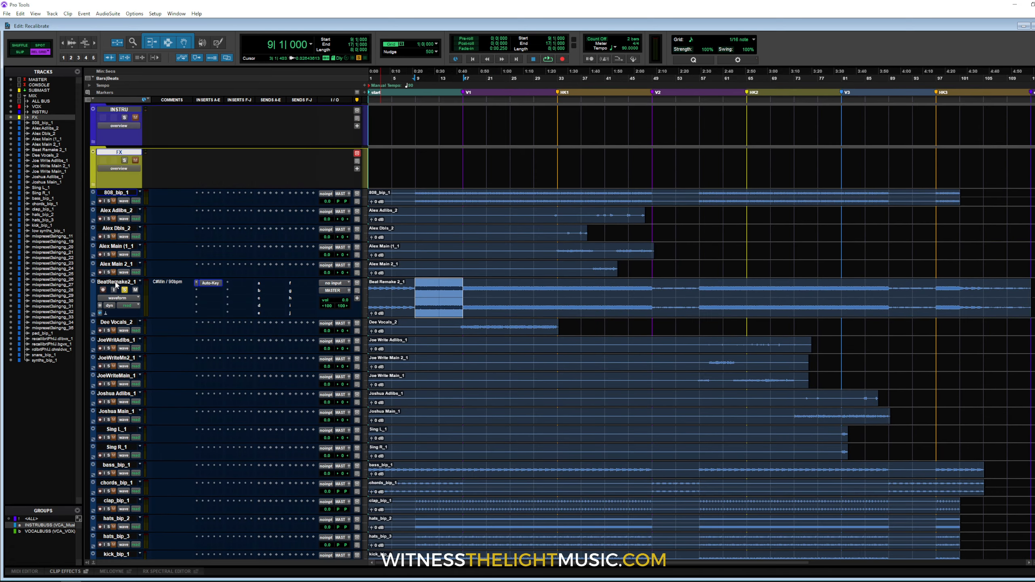
Create the KICKBUS, DRUMBUS, HARMBUS and SNDFXBUS routing folder tracks.
right_click(113, 283)
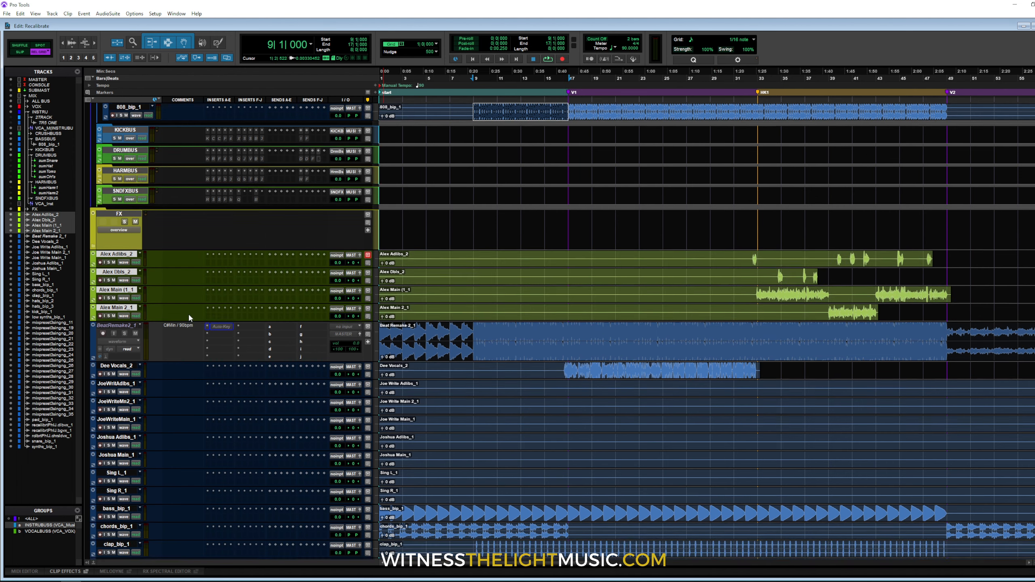
Scroll through the vocal tracks and bus folders while colouring and routing them.
scroll(down, 3)
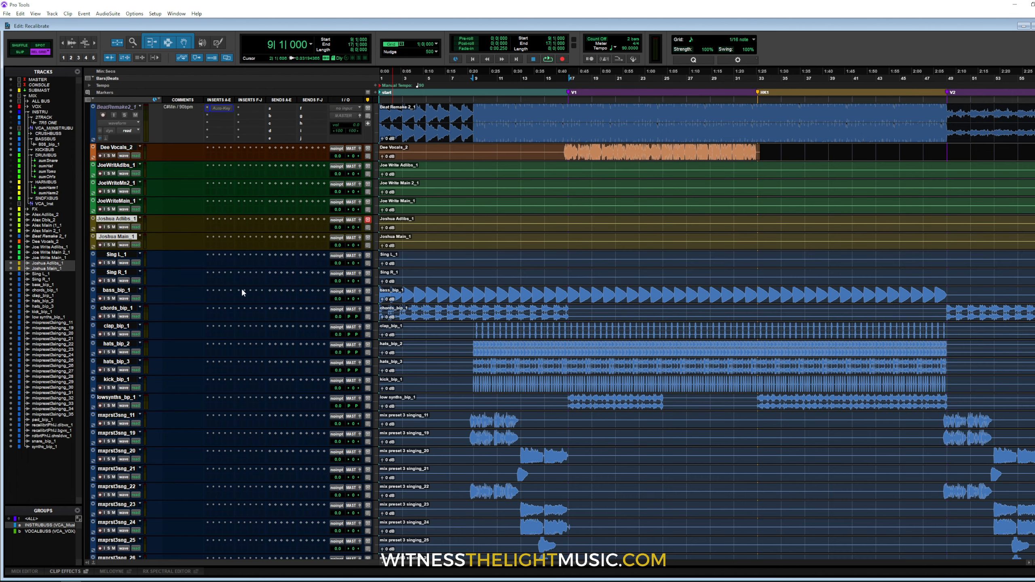
scroll(down, 3)
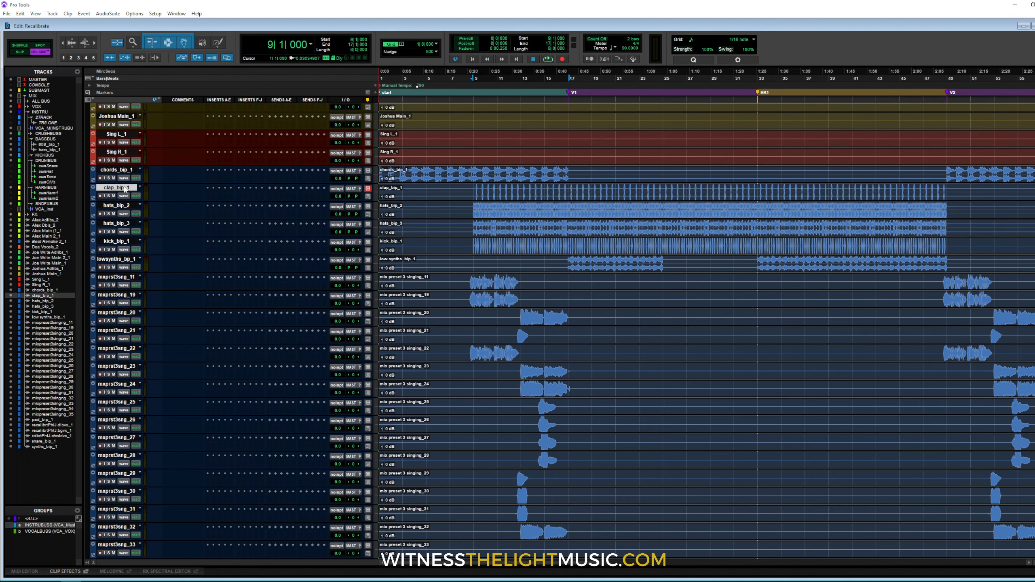
mouse_move(124, 230)
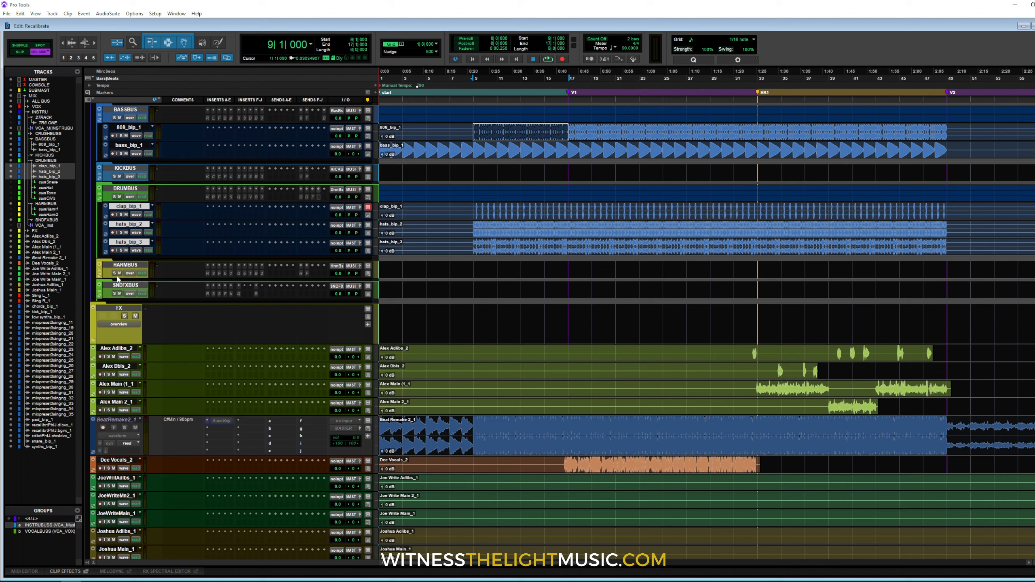
mouse_move(124, 172)
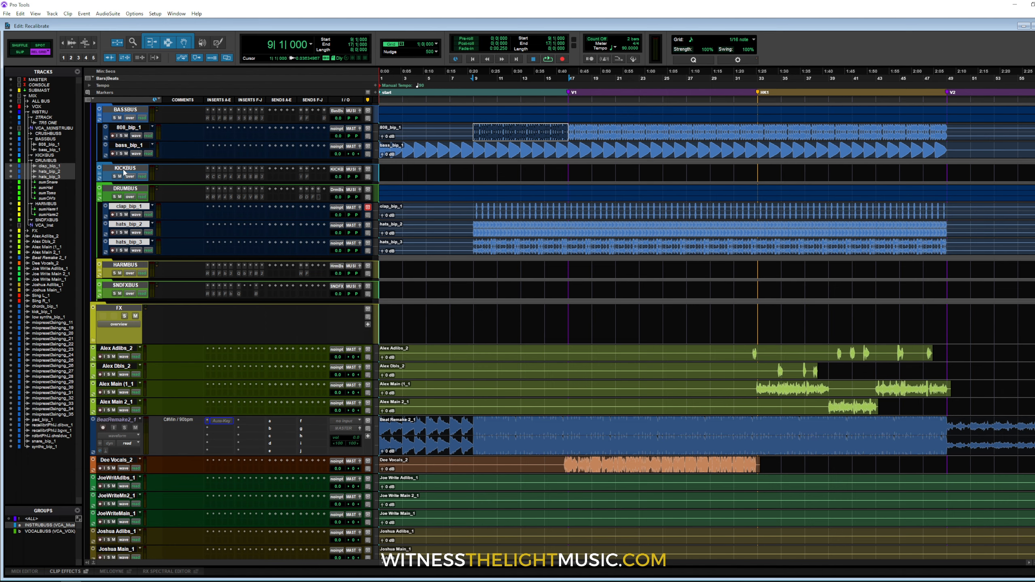
scroll(down, 3)
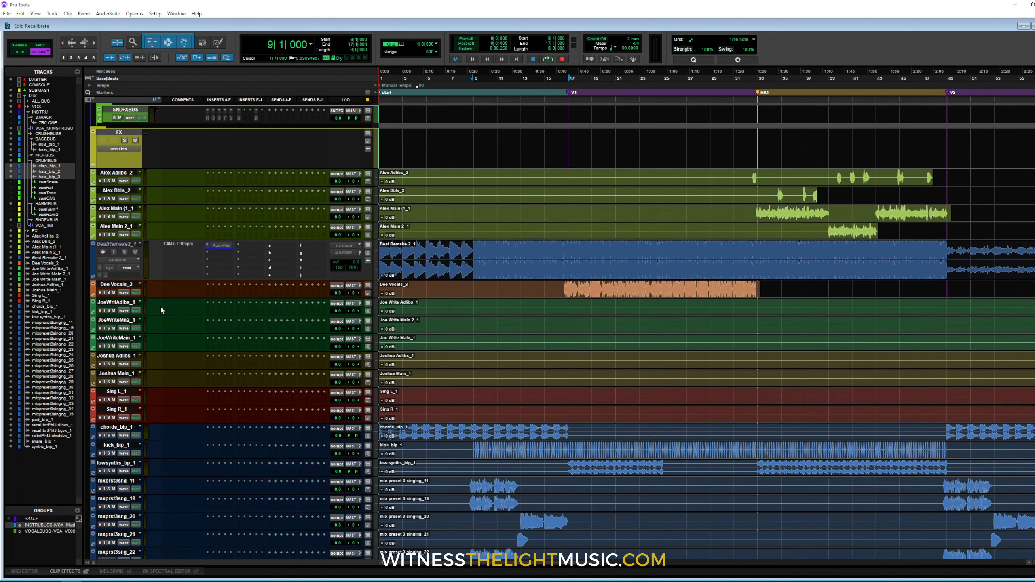